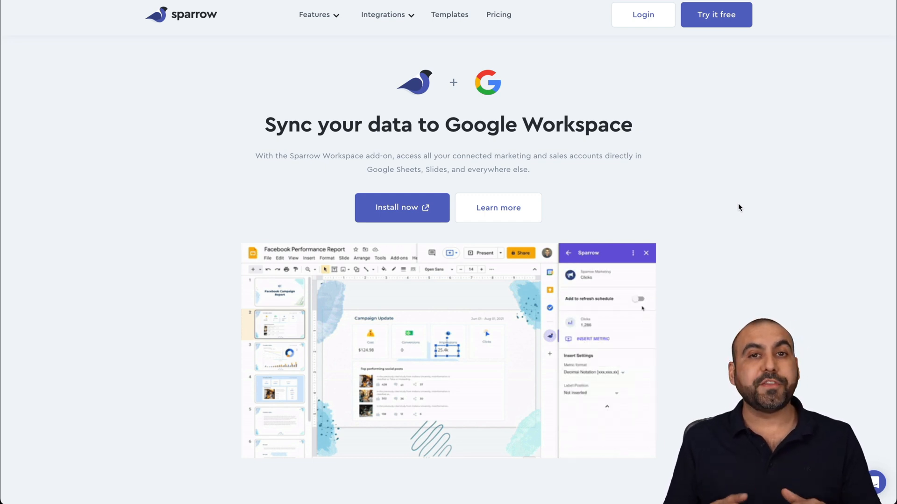
- Open the example SaaS Master Twitter report, then return to the home dashboard
left_click(639, 298)
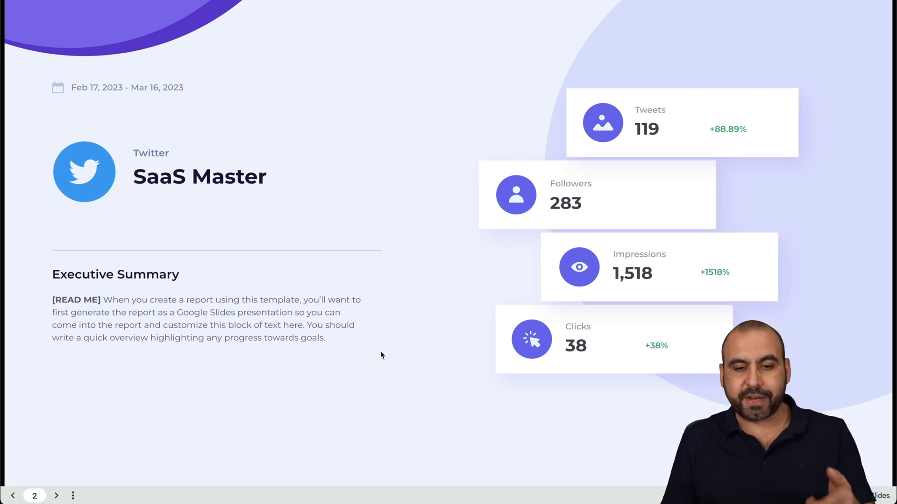
mouse_move(592, 183)
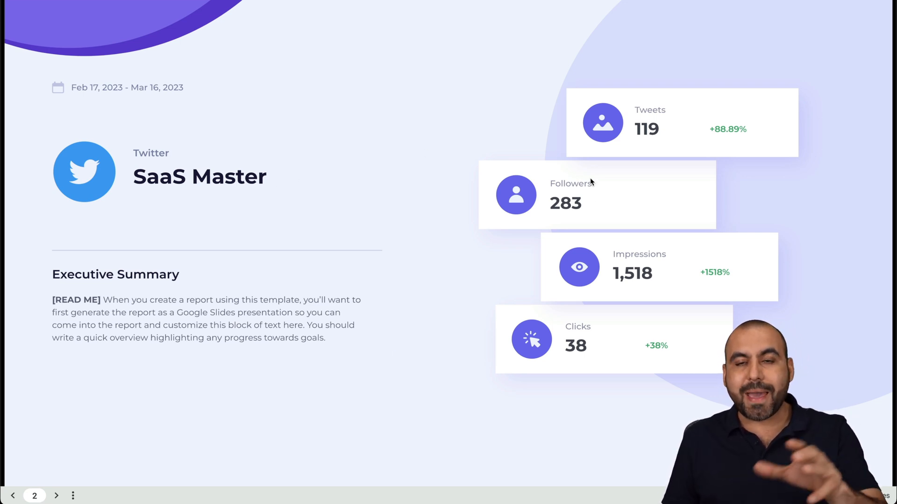
left_click(56, 496)
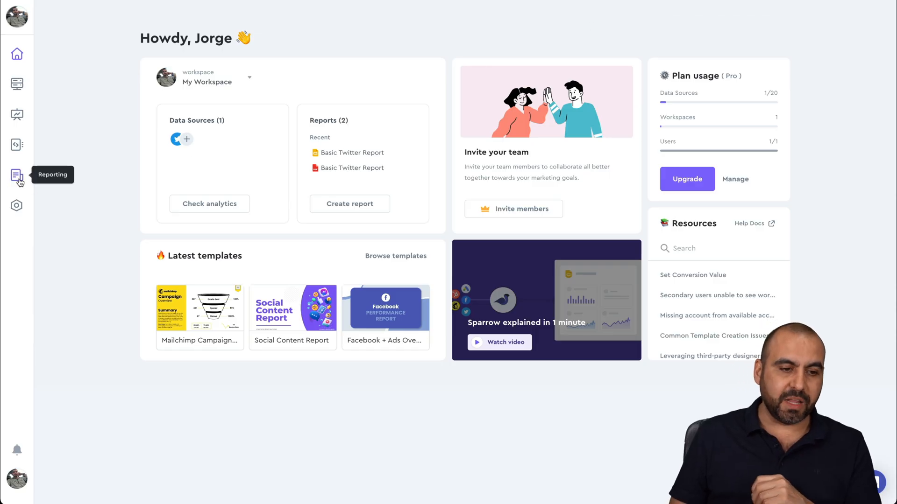
- Open the Reporting templates gallery from the sidebar
left_click(17, 175)
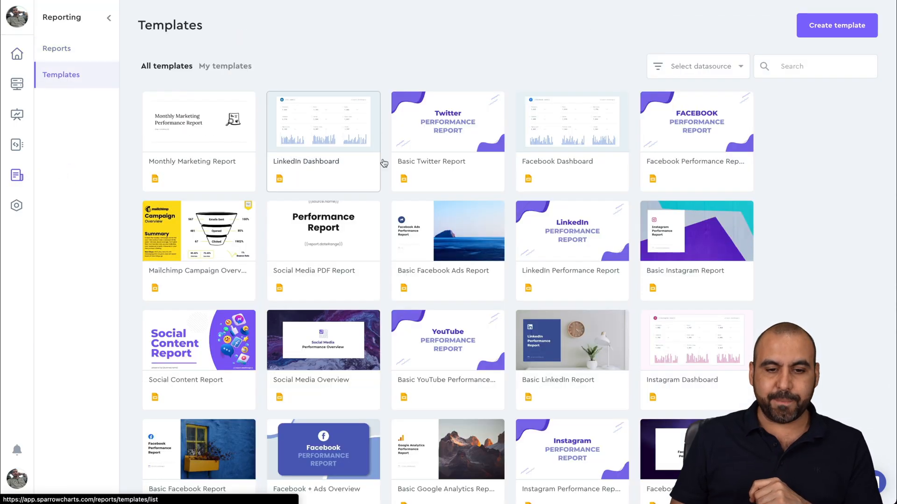
mouse_move(540, 328)
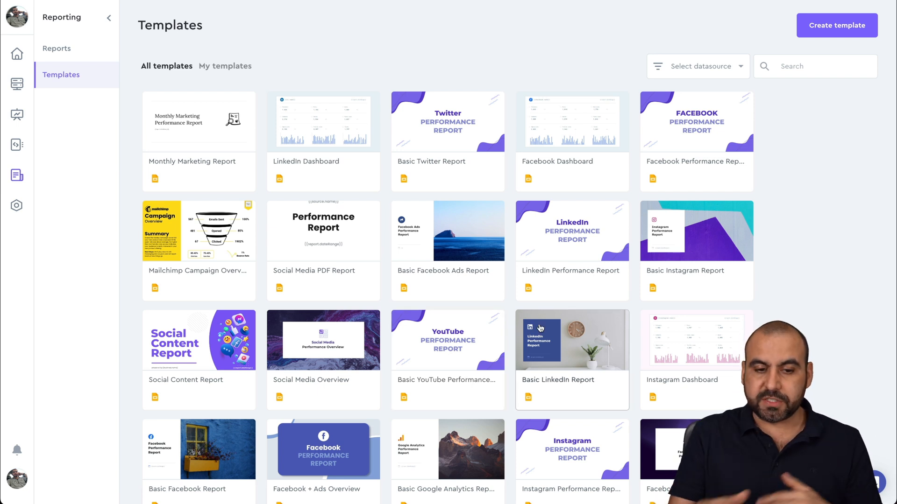
mouse_move(415, 363)
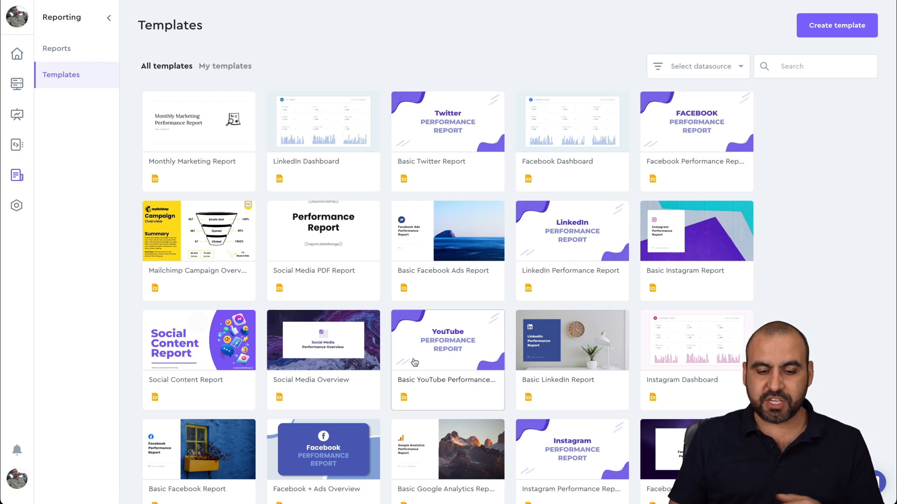
mouse_move(497, 353)
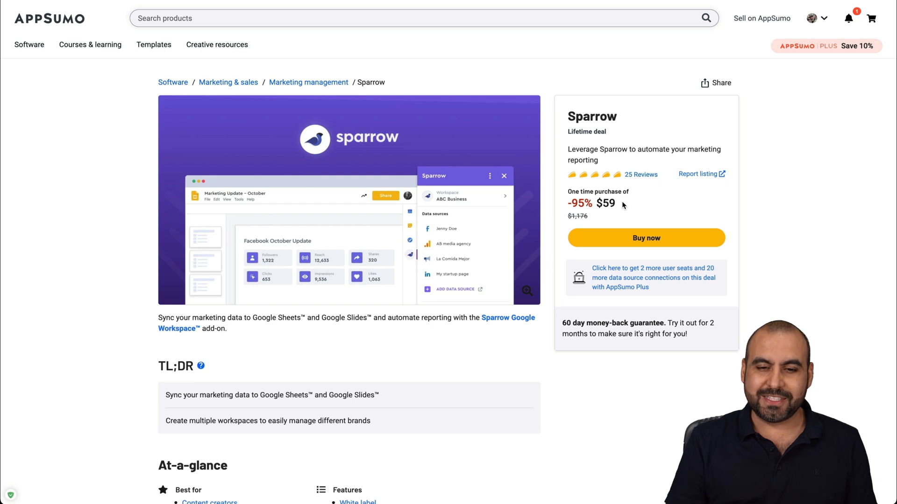
- Scroll the AppSumo deal page to the $59 single-code plan with 20 data sources
scroll("down", 3)
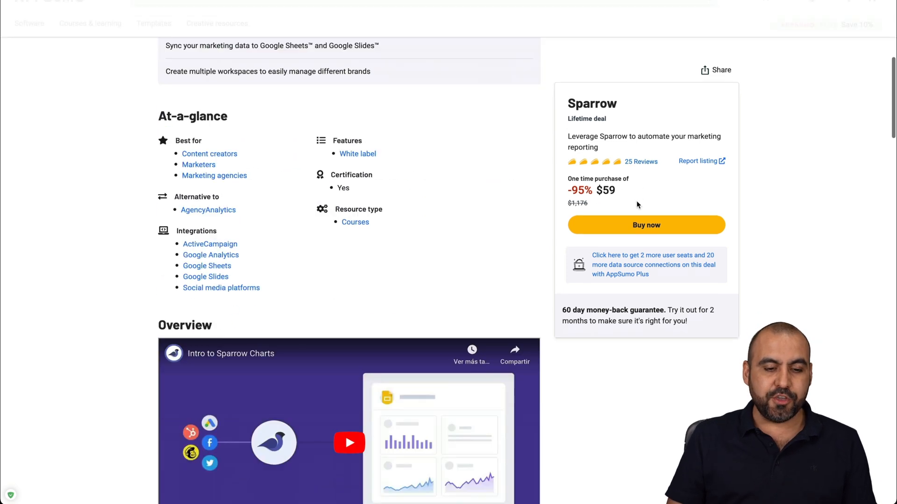
scroll("down", 3)
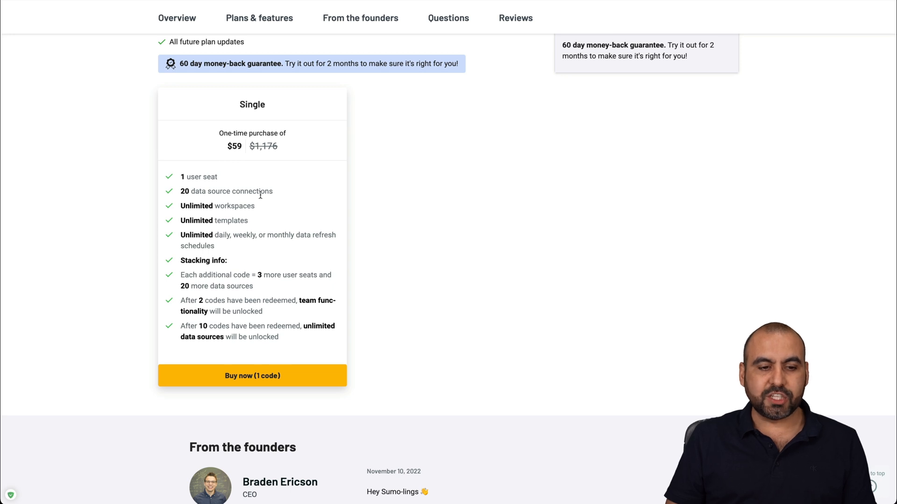
mouse_move(270, 214)
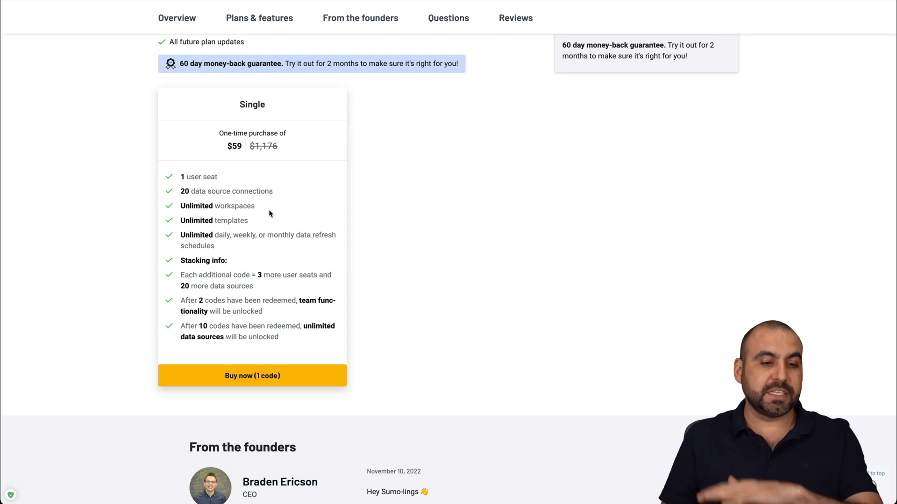
mouse_move(249, 248)
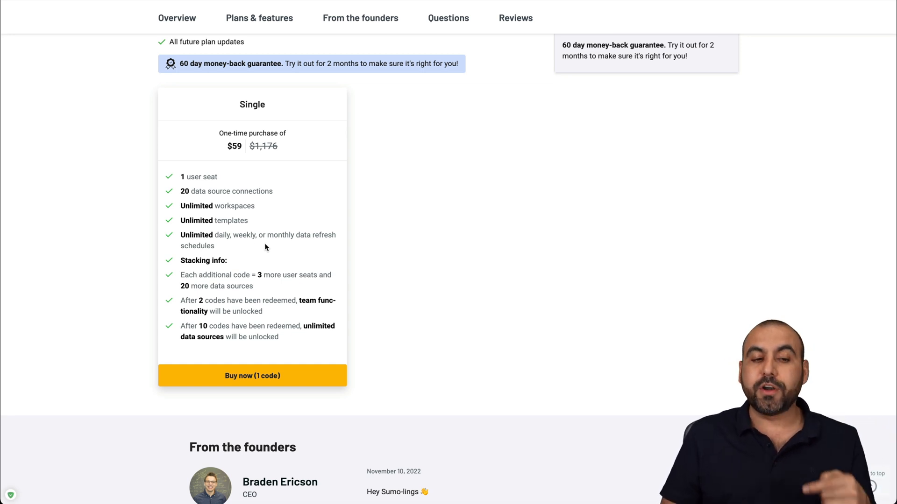
mouse_move(189, 272)
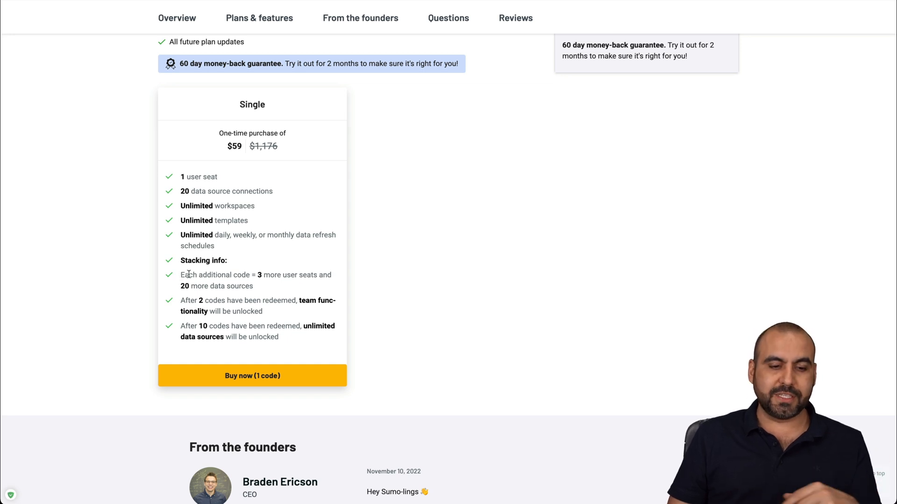
double_click(214, 275)
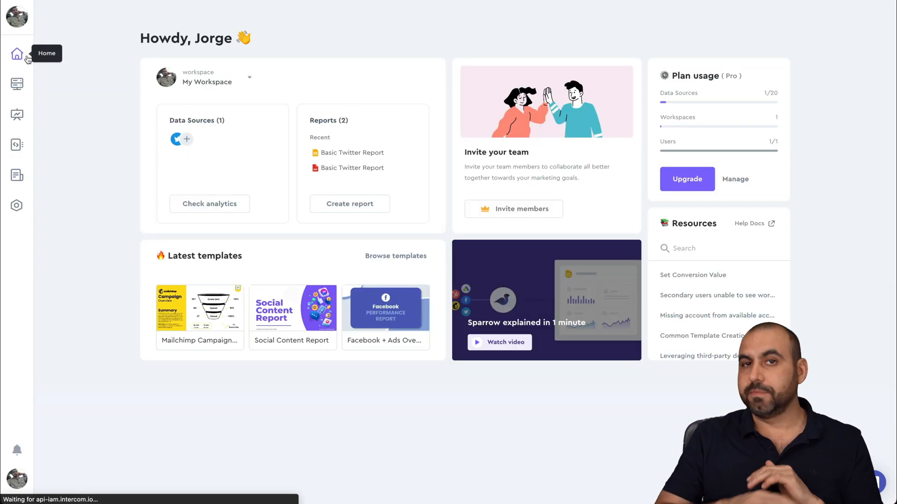
mouse_move(18, 84)
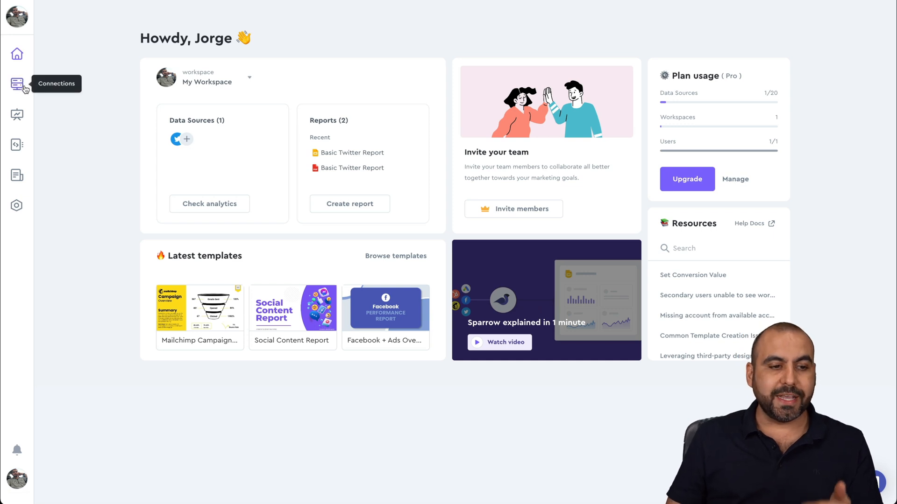
- Open Add Data Source from Connections and browse Ads, Coming Soon and Social Media integrations
left_click(17, 84)
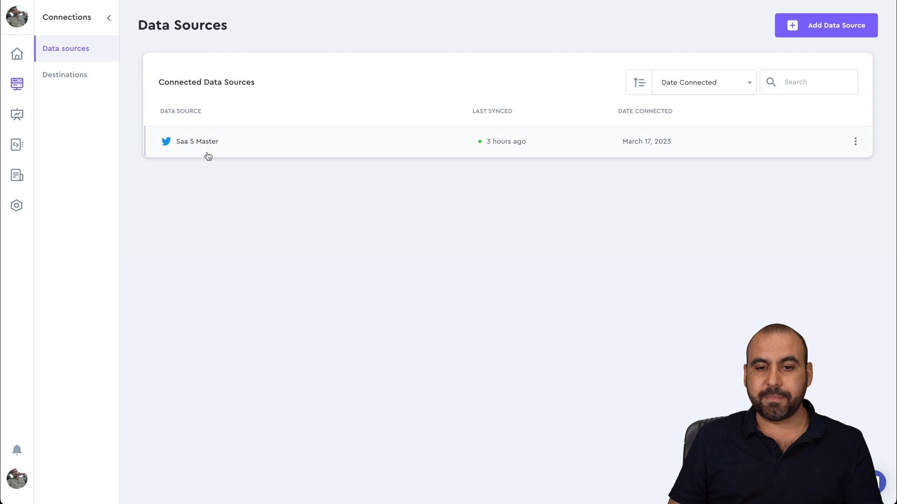
left_click(826, 25)
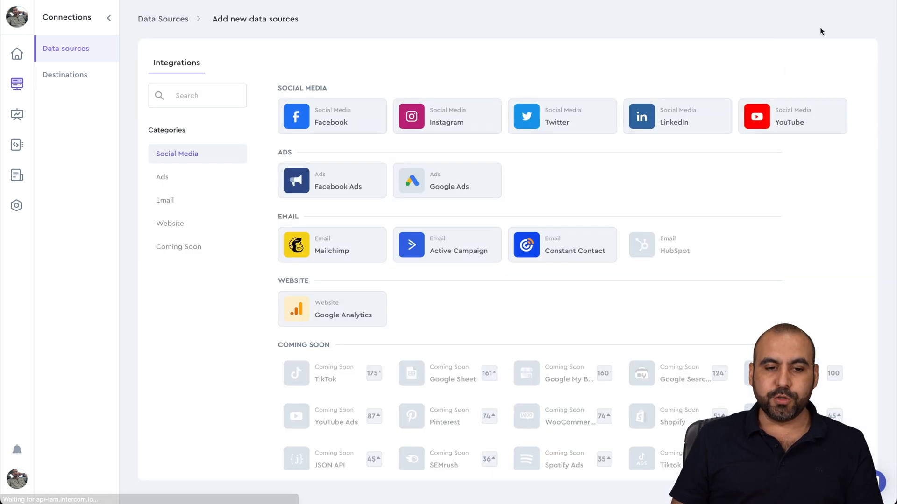
mouse_move(834, 207)
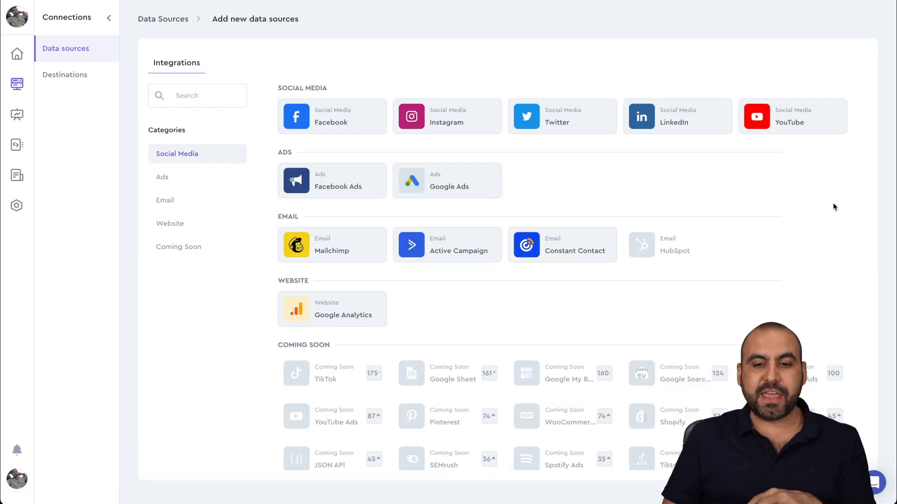
mouse_move(568, 87)
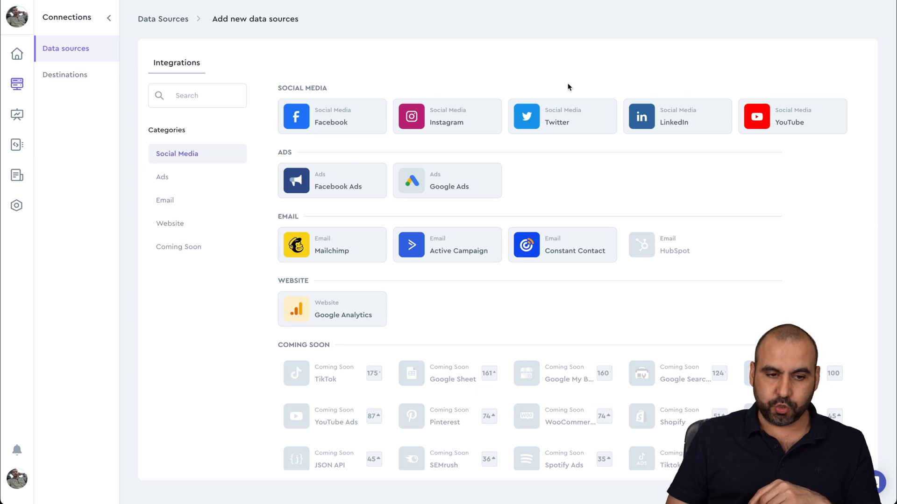
mouse_move(398, 258)
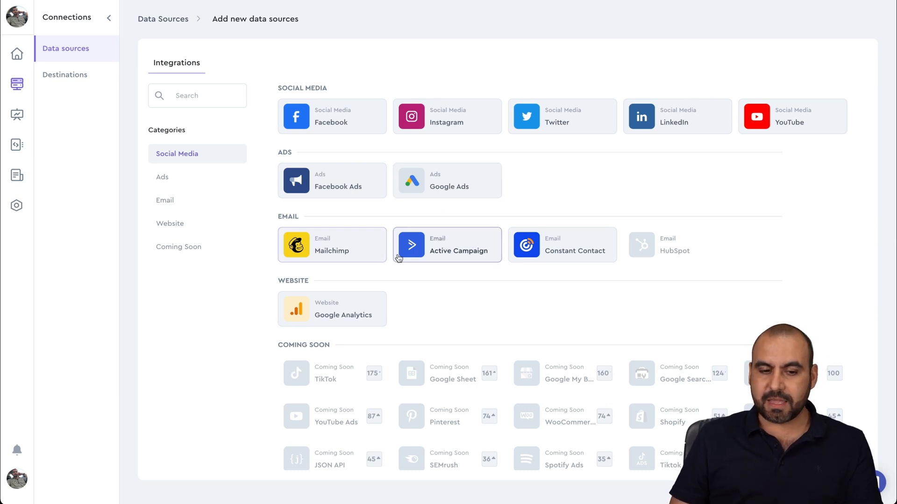
left_click(162, 177)
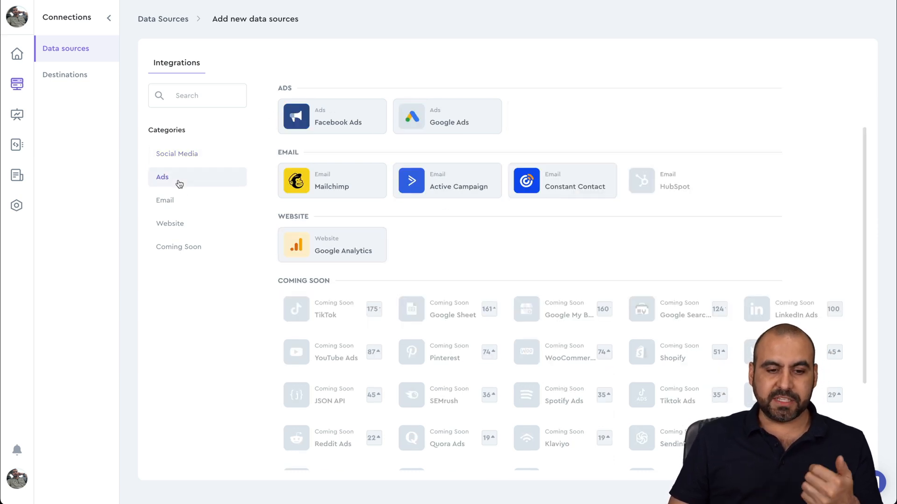
left_click(165, 199)
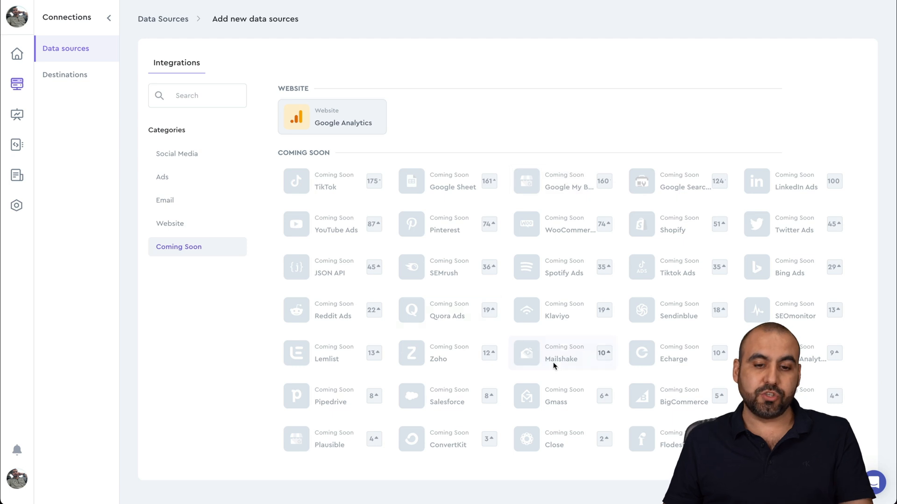
mouse_move(392, 204)
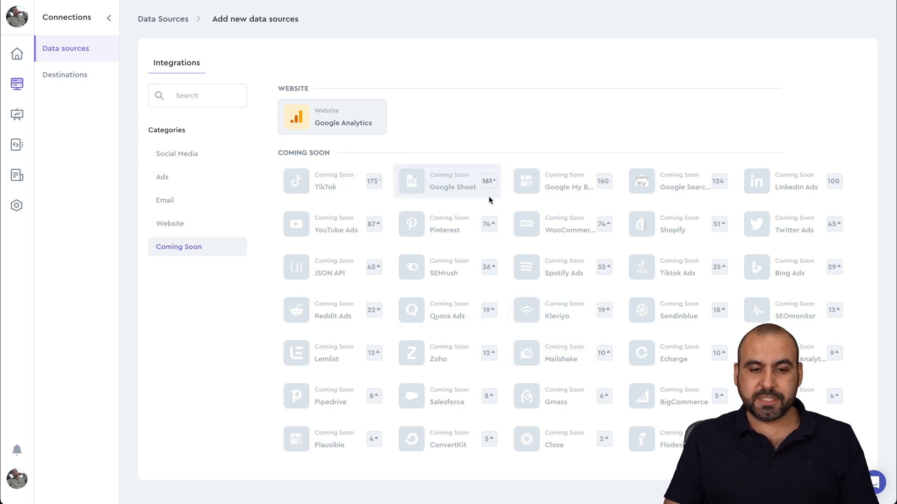
mouse_move(225, 148)
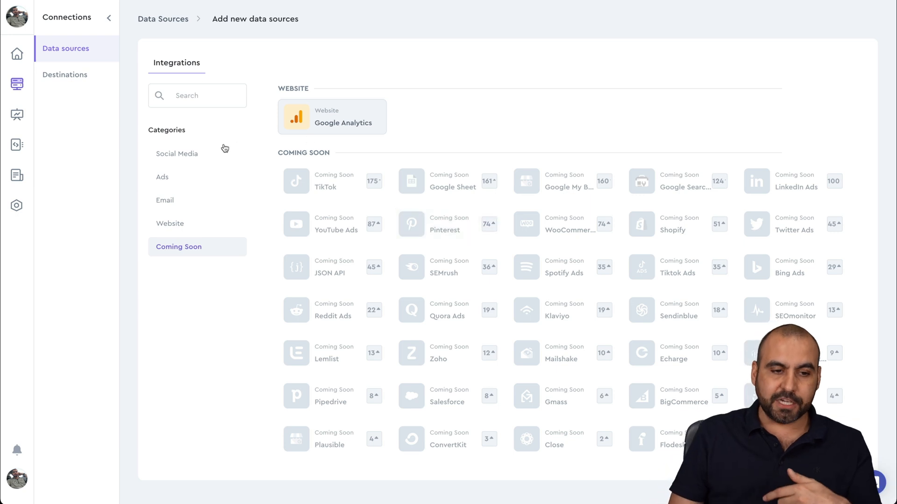
left_click(176, 153)
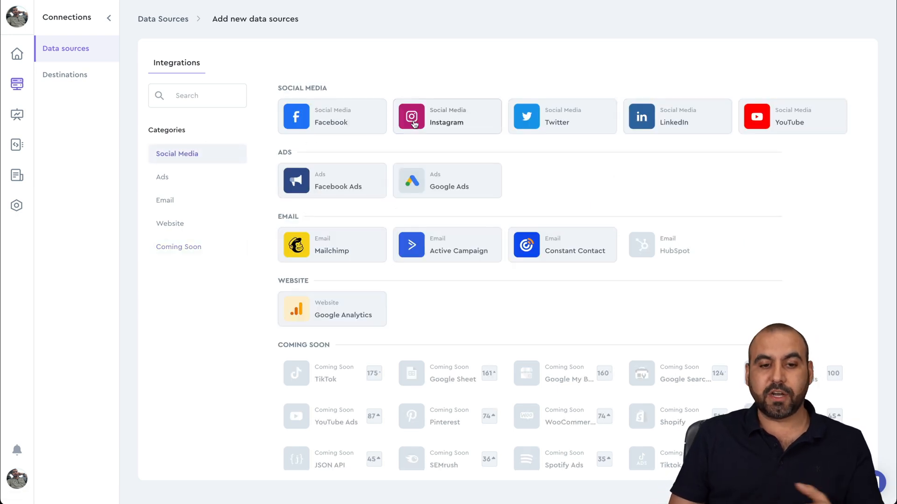
mouse_move(665, 169)
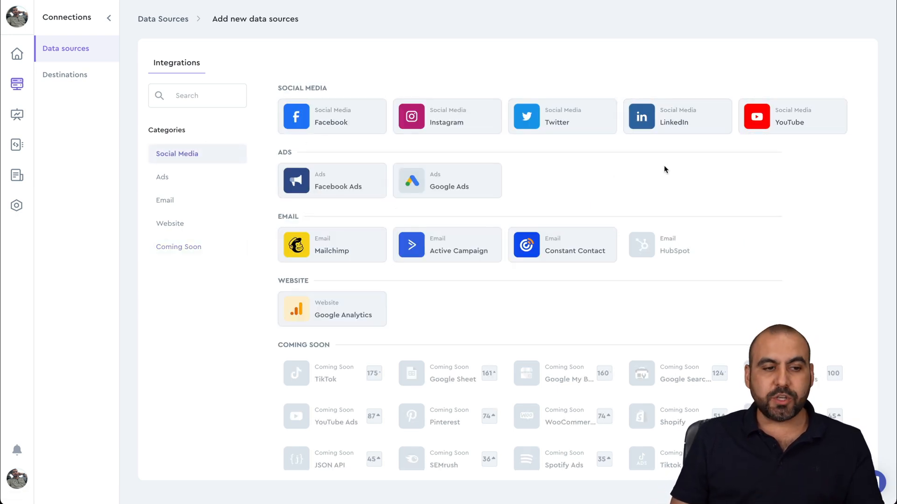
mouse_move(17, 84)
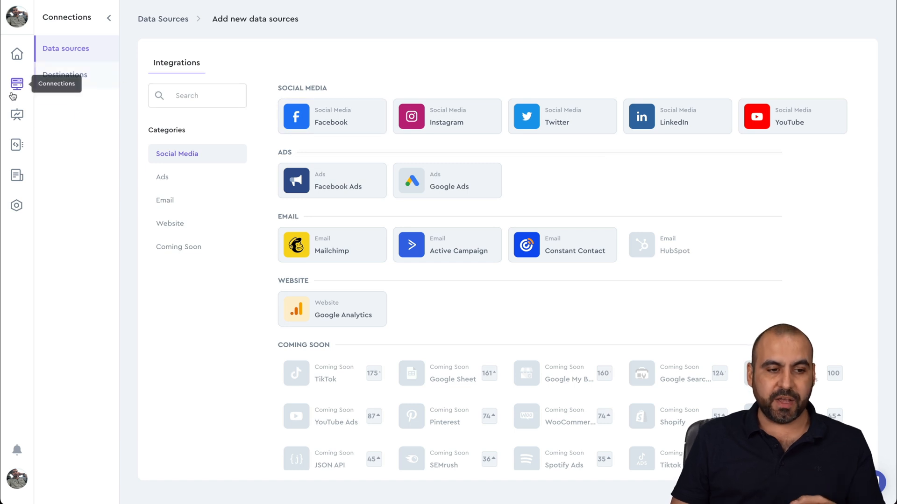
- View the first post's stats in the Social posts list, then close its details
left_click(18, 115)
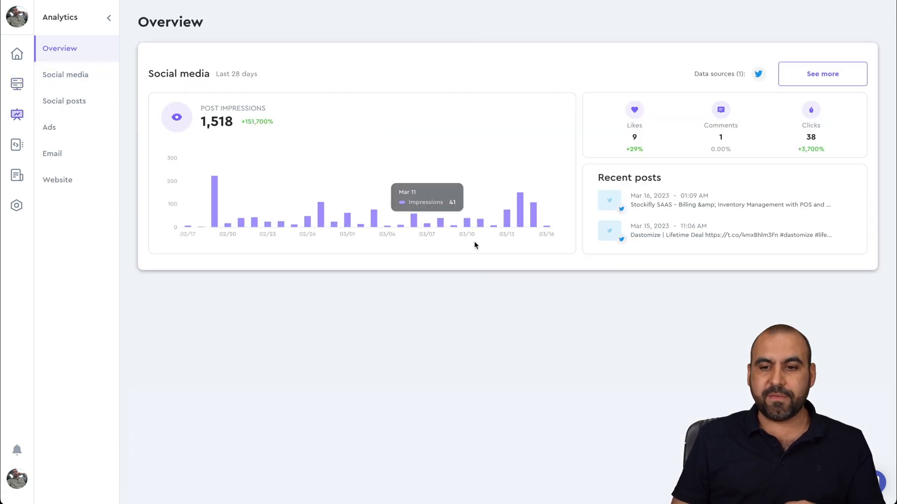
mouse_move(450, 283)
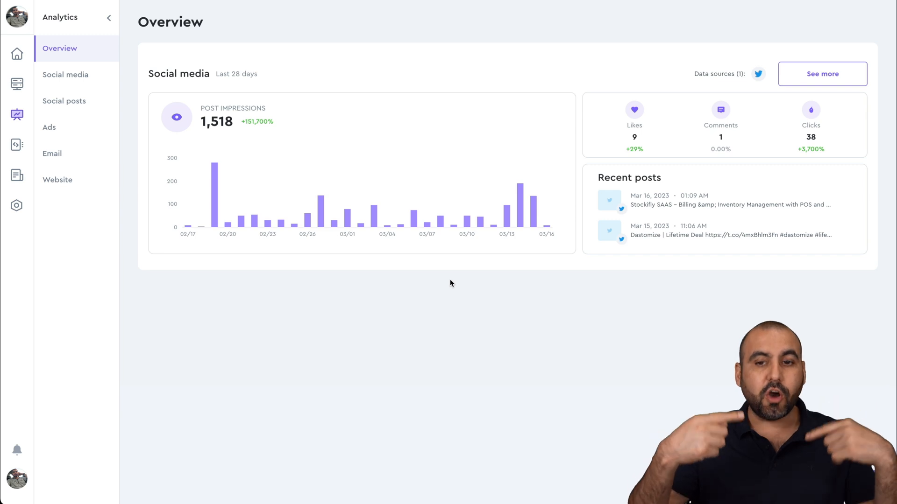
mouse_move(455, 275)
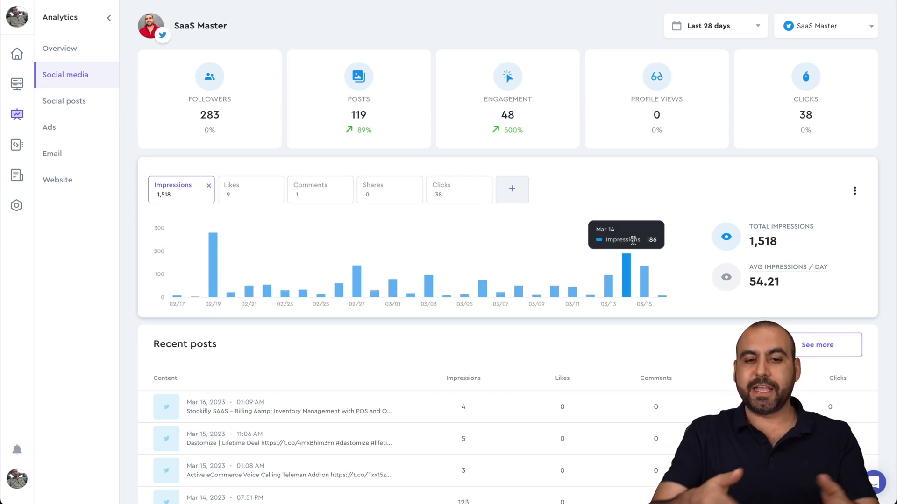
mouse_move(240, 91)
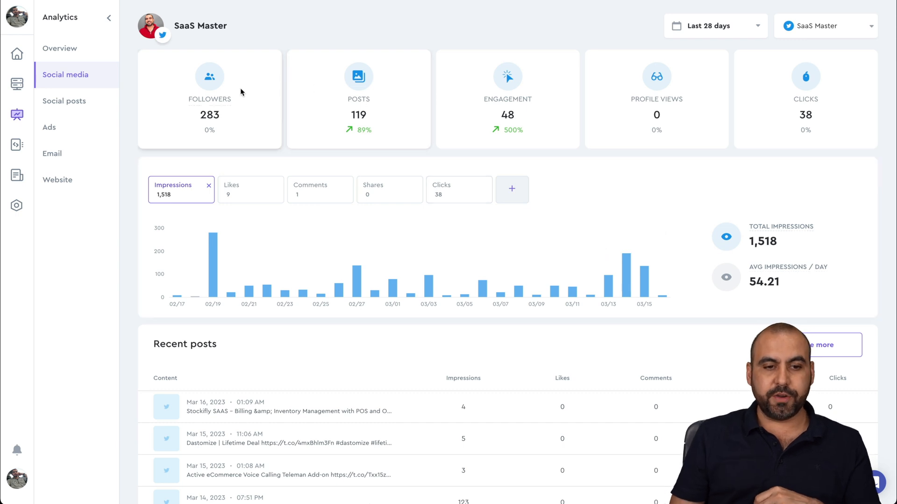
mouse_move(666, 122)
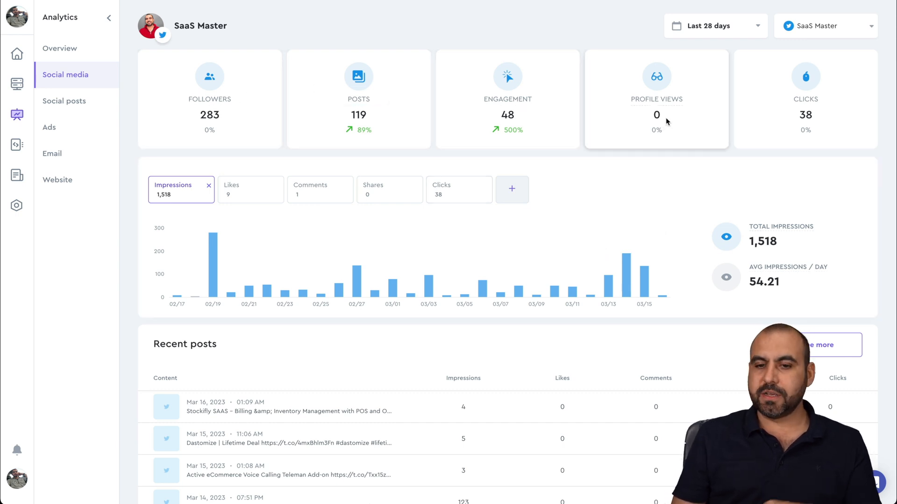
mouse_move(572, 319)
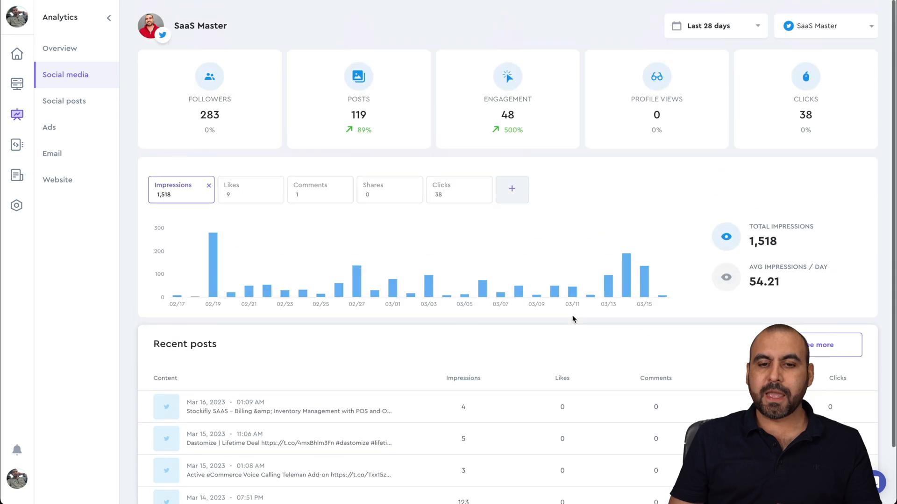
left_click(64, 101)
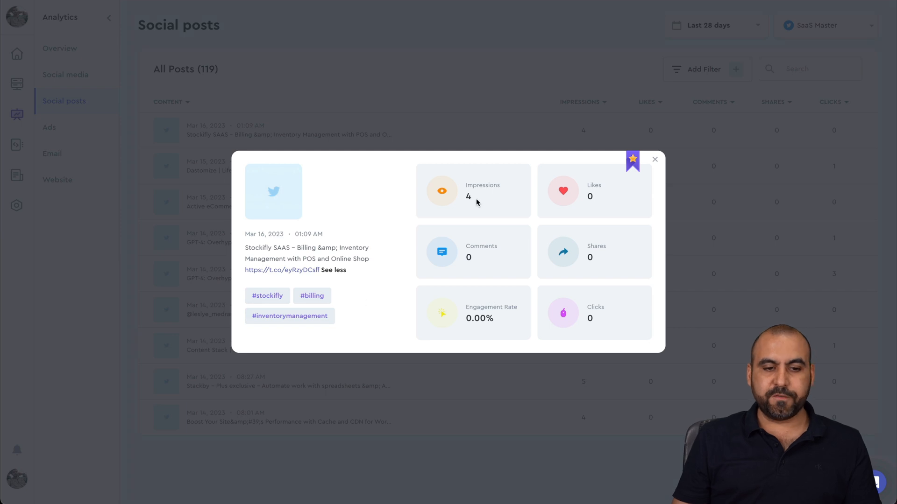
left_click(655, 160)
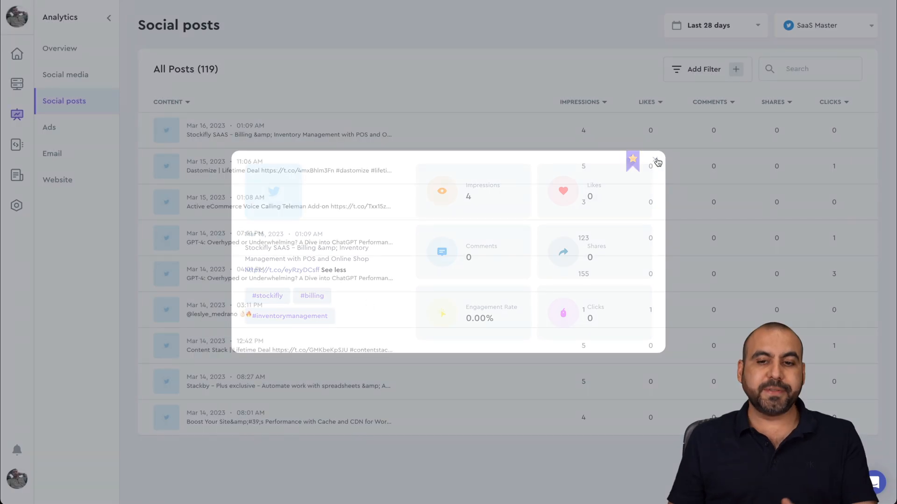
left_click(656, 162)
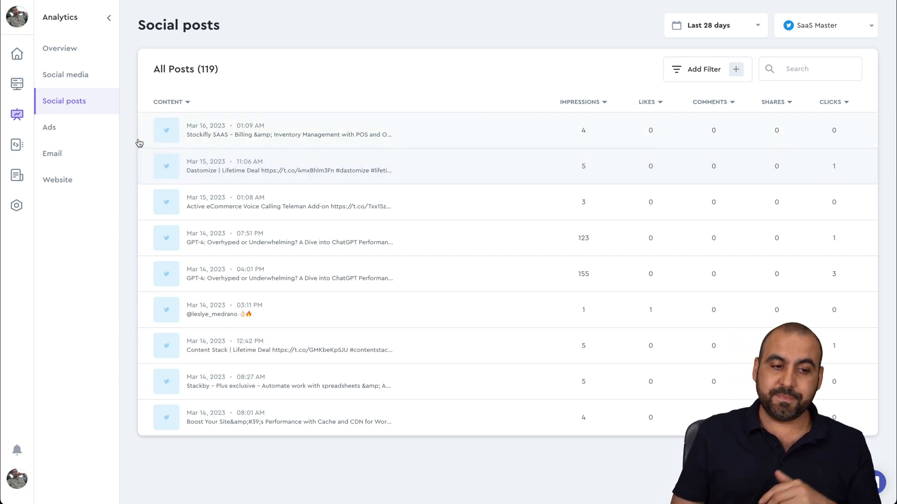
mouse_move(17, 144)
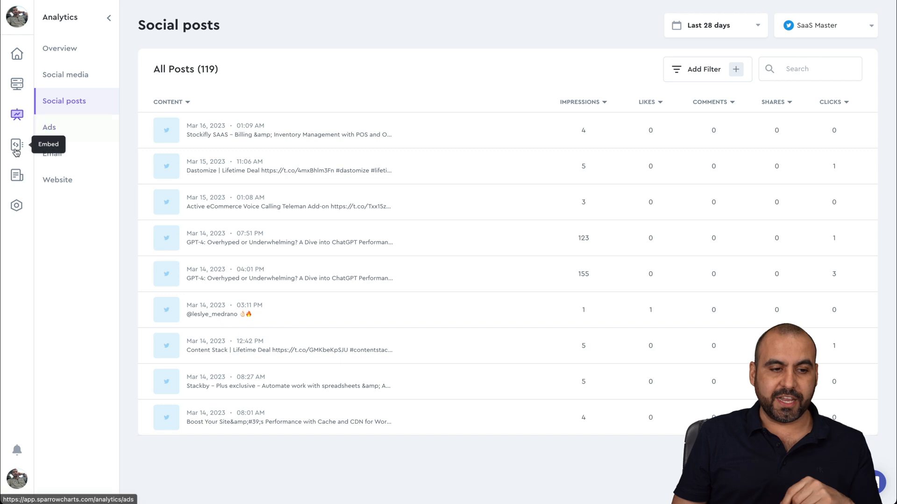
- Open the Untitled0 engagement and clicks chart in the Embed section
left_click(16, 144)
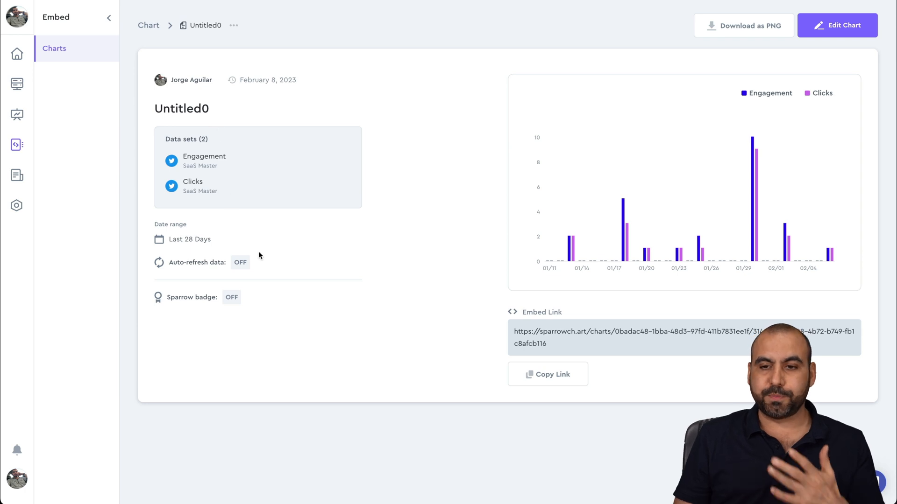
mouse_move(841, 25)
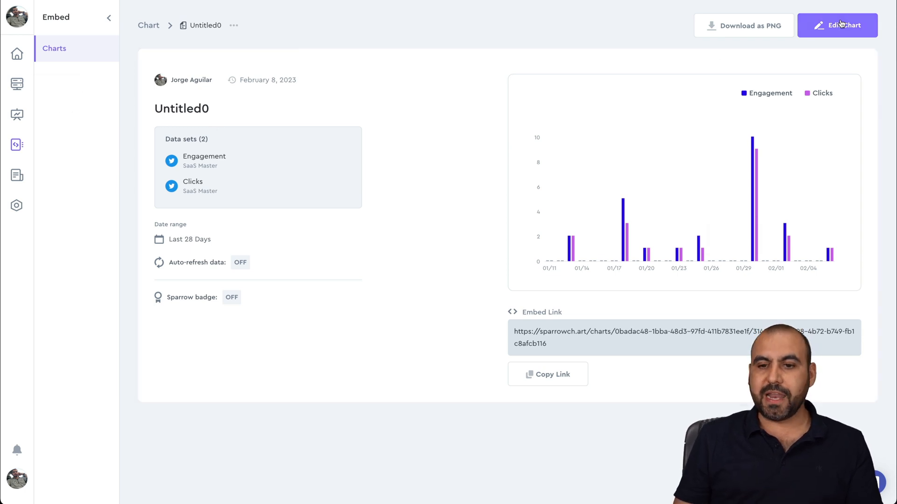
mouse_move(149, 25)
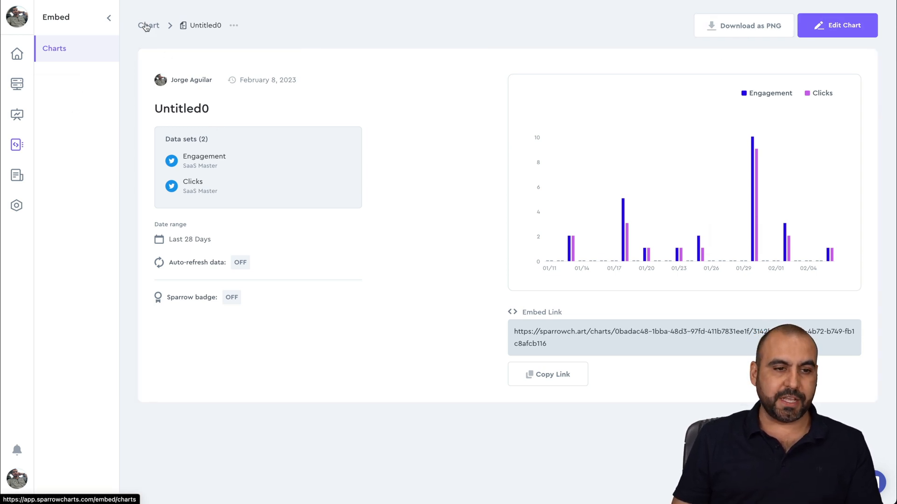
- Preview a new SaaS Master Clicks chart and its style options, then cancel it
left_click(833, 25)
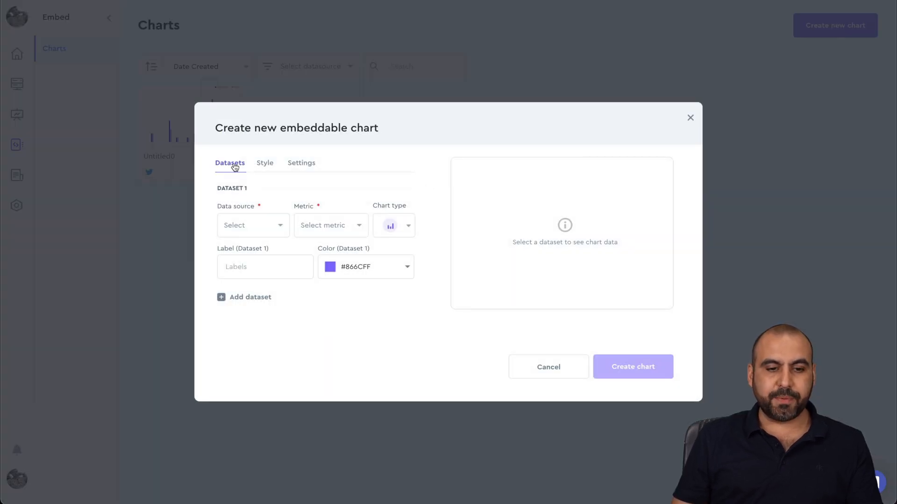
left_click(252, 225)
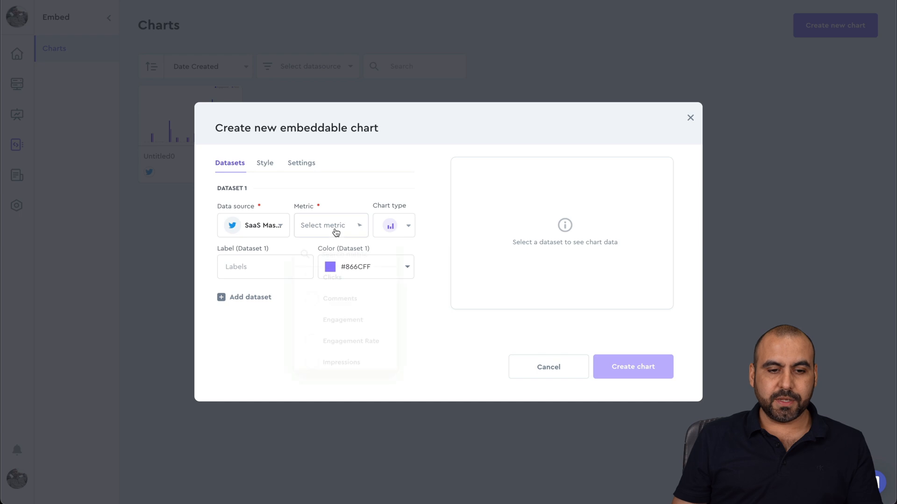
left_click(332, 278)
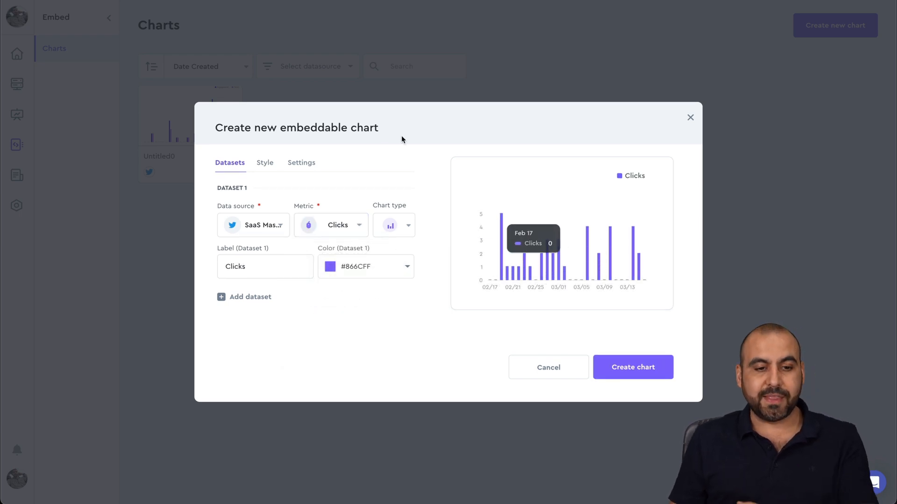
left_click(264, 162)
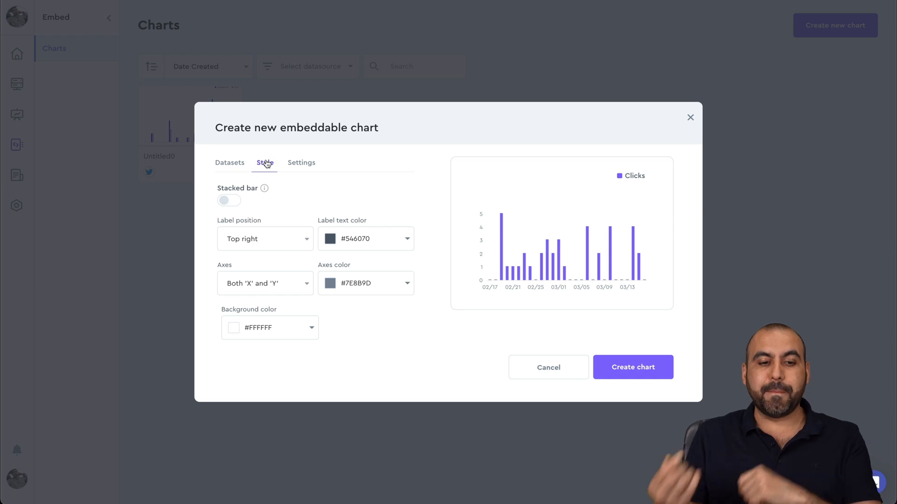
left_click(300, 163)
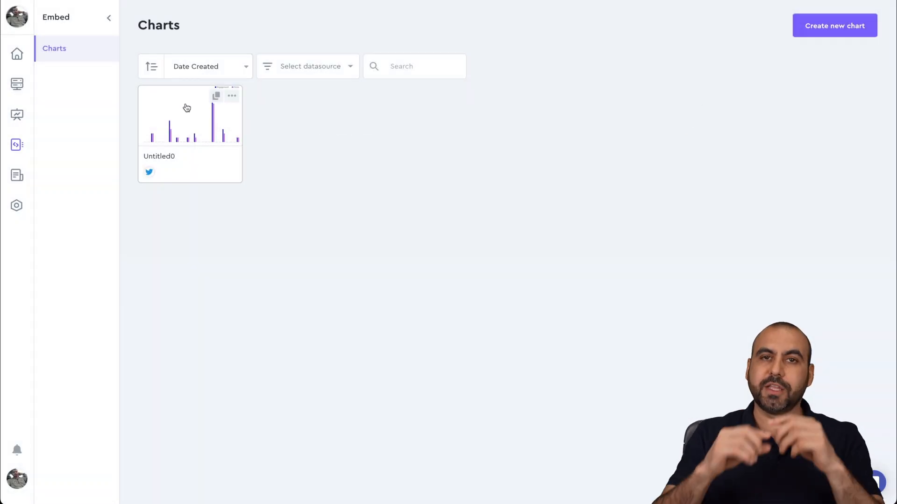
mouse_move(17, 174)
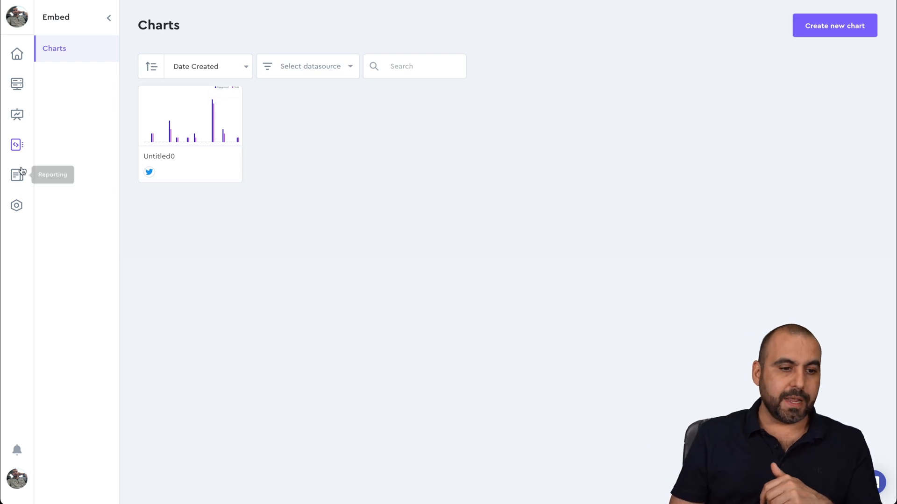
- Start a Facebook Performance Report, check its data source list, then abandon setup
left_click(17, 175)
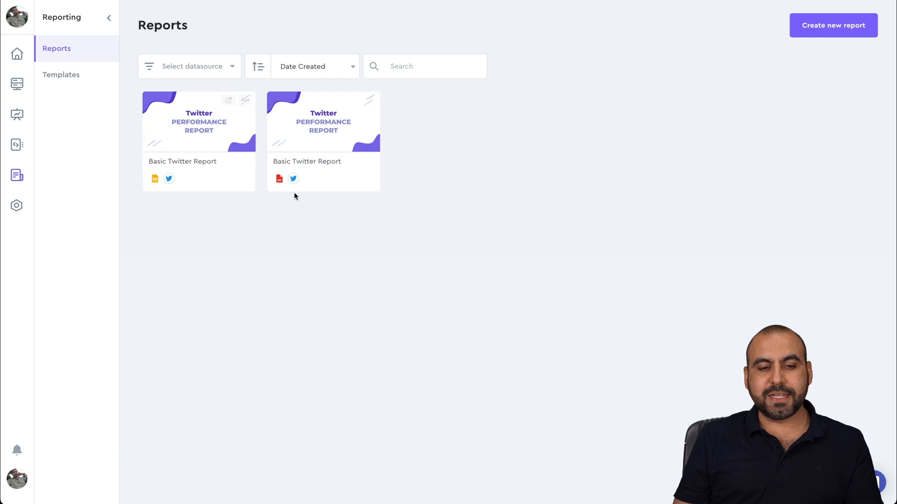
mouse_move(831, 40)
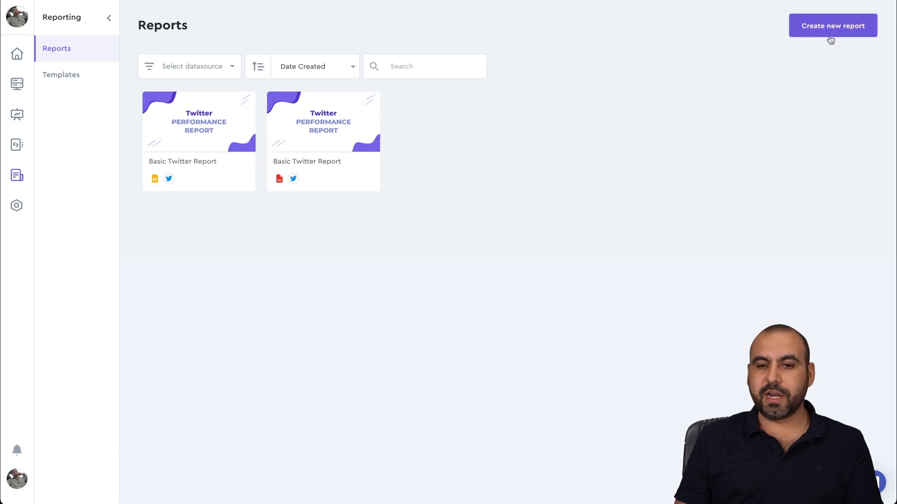
left_click(832, 25)
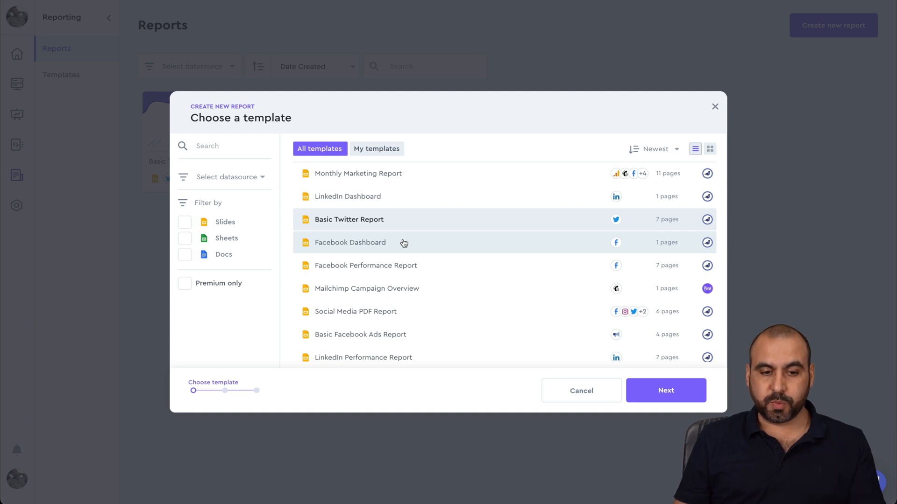
mouse_move(382, 269)
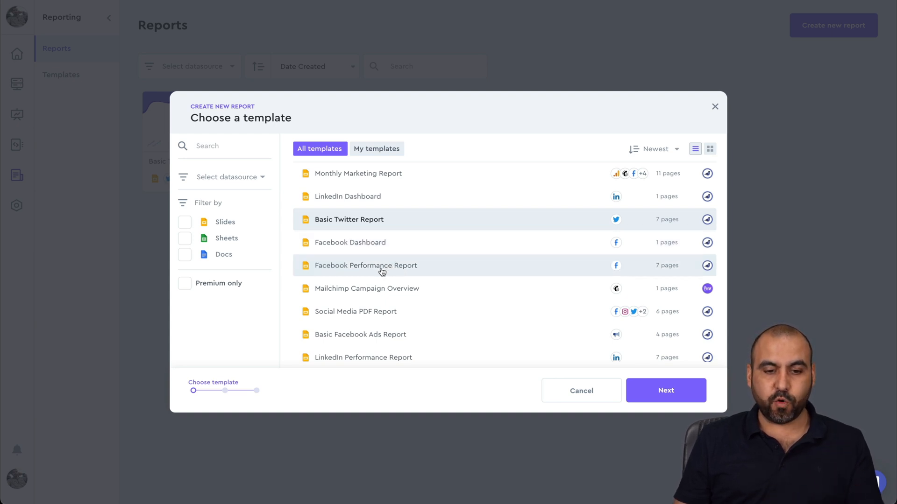
left_click(366, 265)
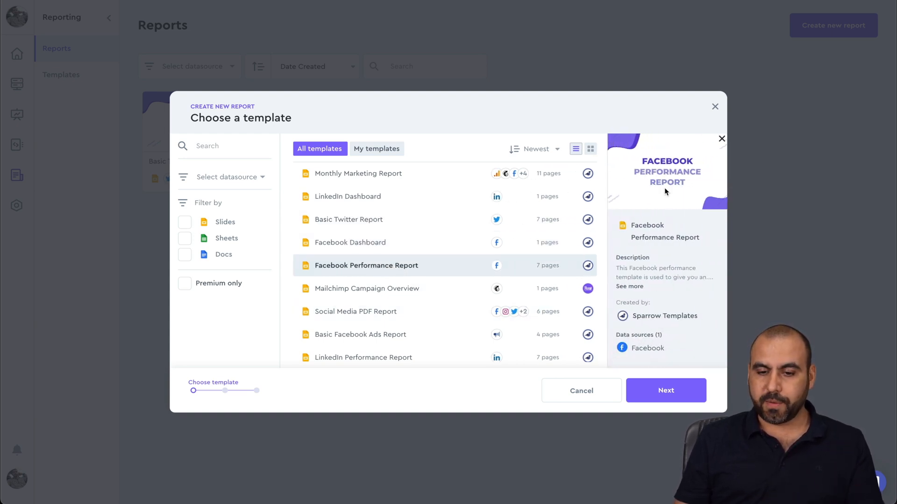
left_click(665, 390)
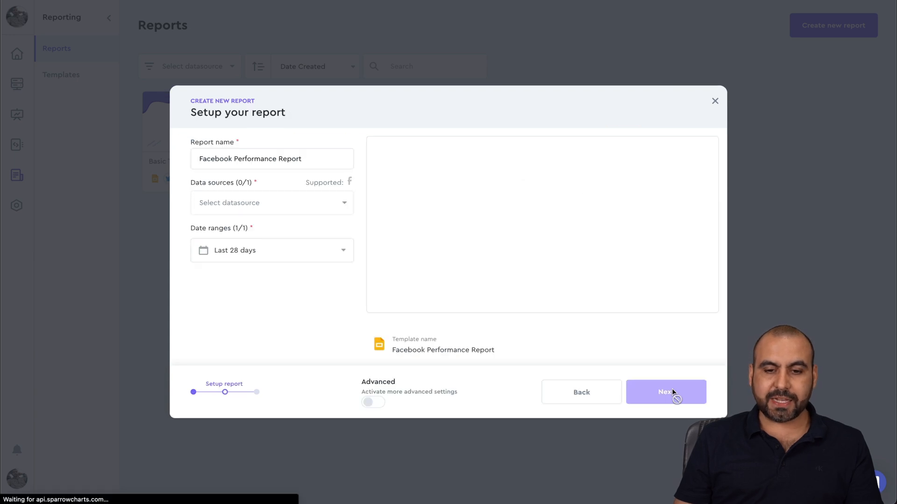
left_click(271, 202)
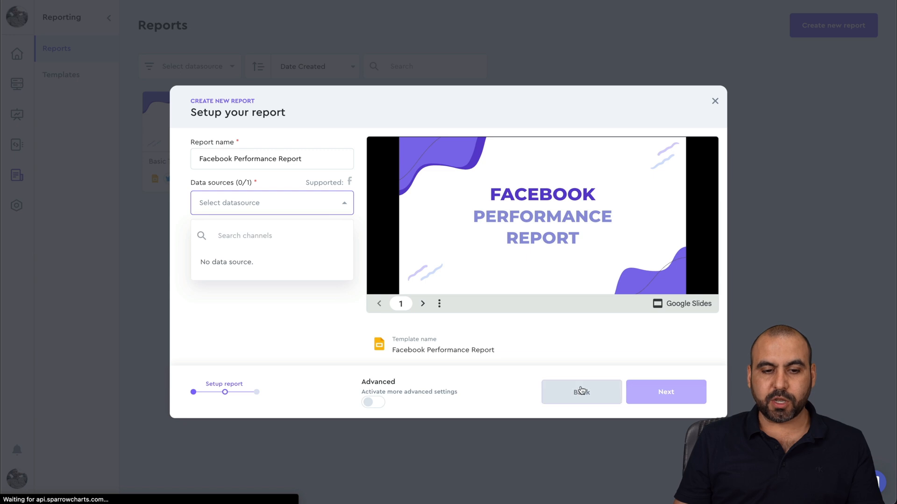
left_click(580, 392)
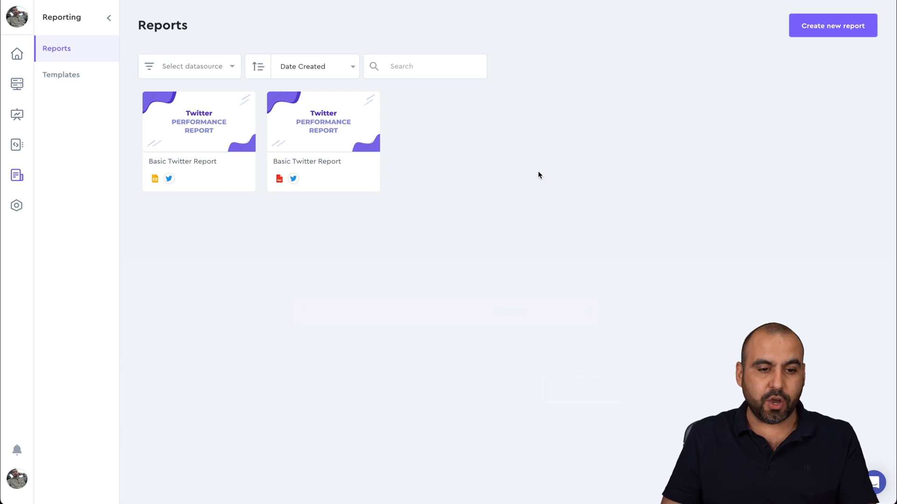
mouse_move(207, 150)
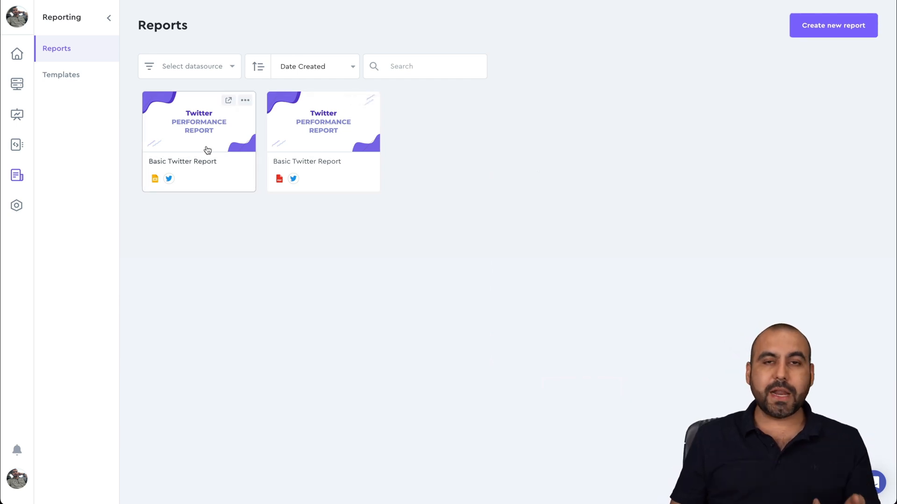
mouse_move(375, 241)
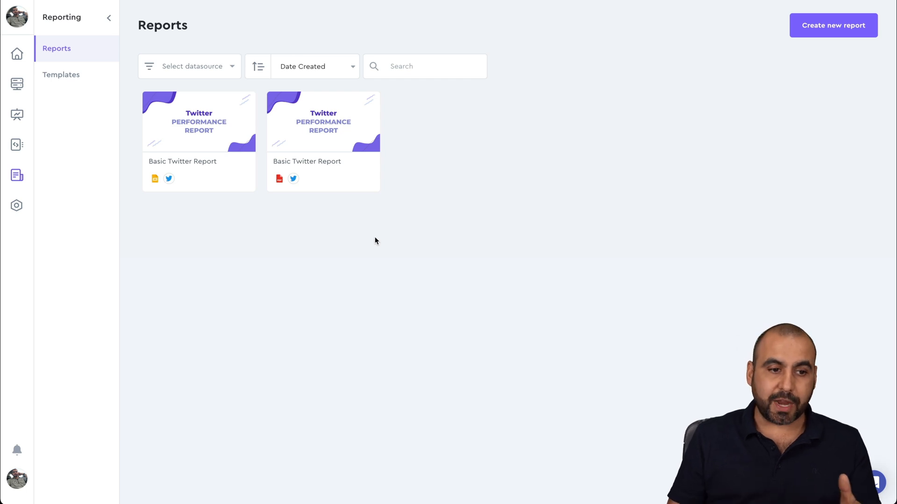
- Open the Add Data Source catalogue and scroll through the upcoming integrations
left_click(17, 84)
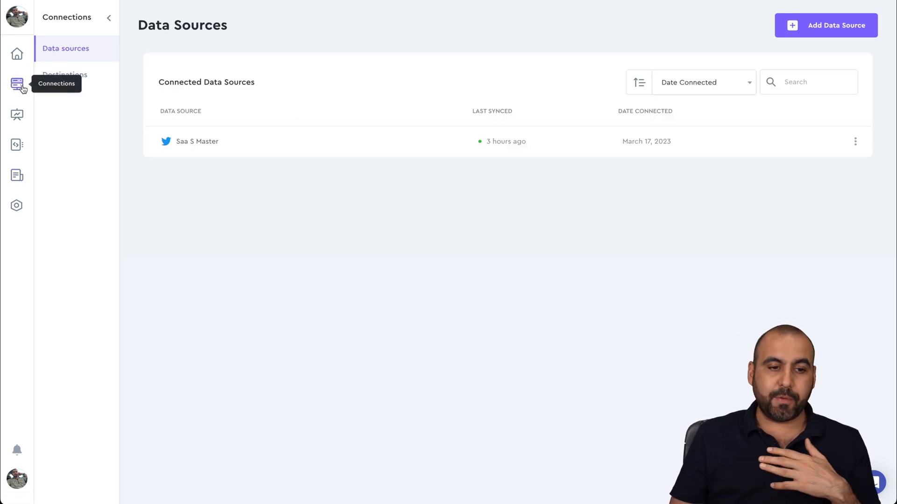
left_click(17, 115)
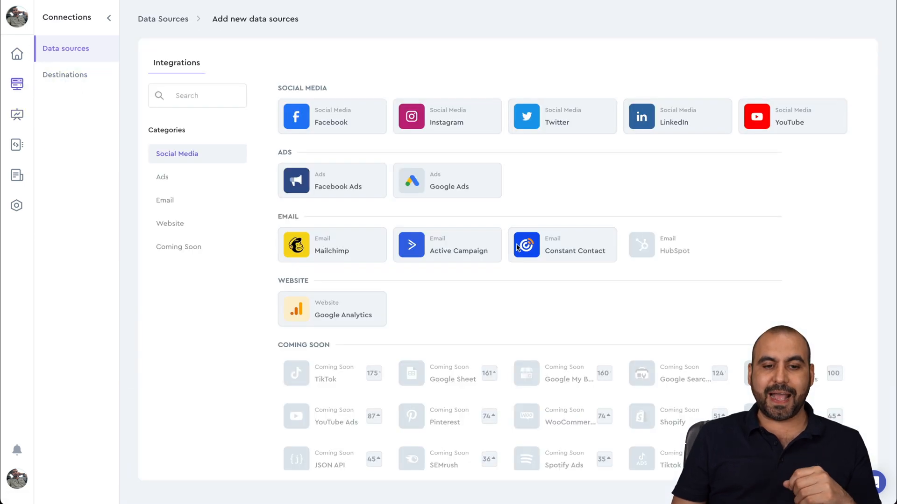
mouse_move(243, 183)
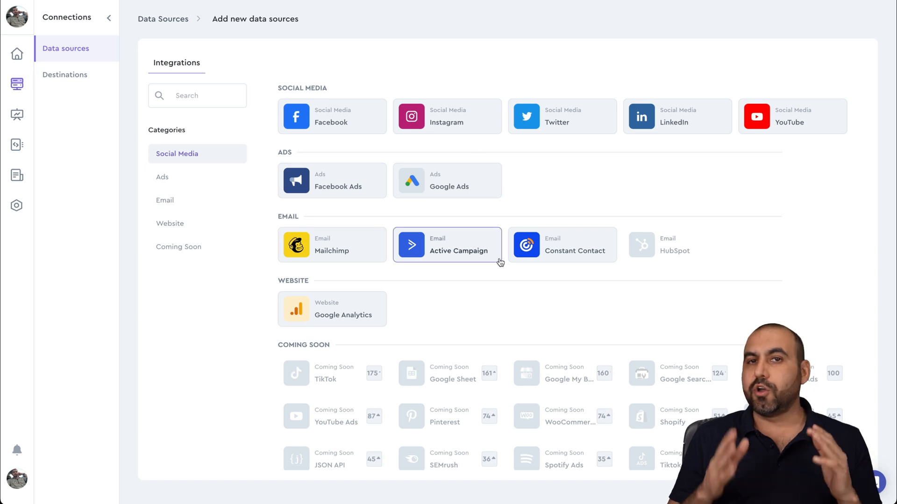
scroll("down", 3)
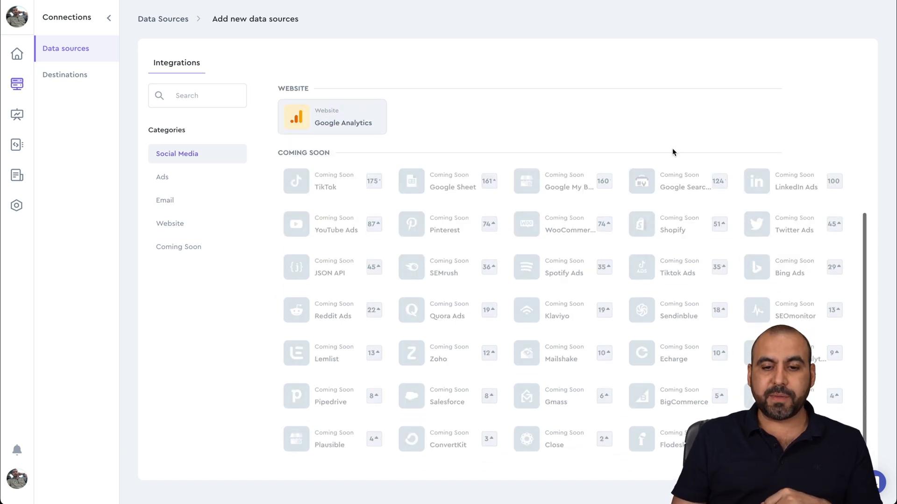
mouse_move(622, 140)
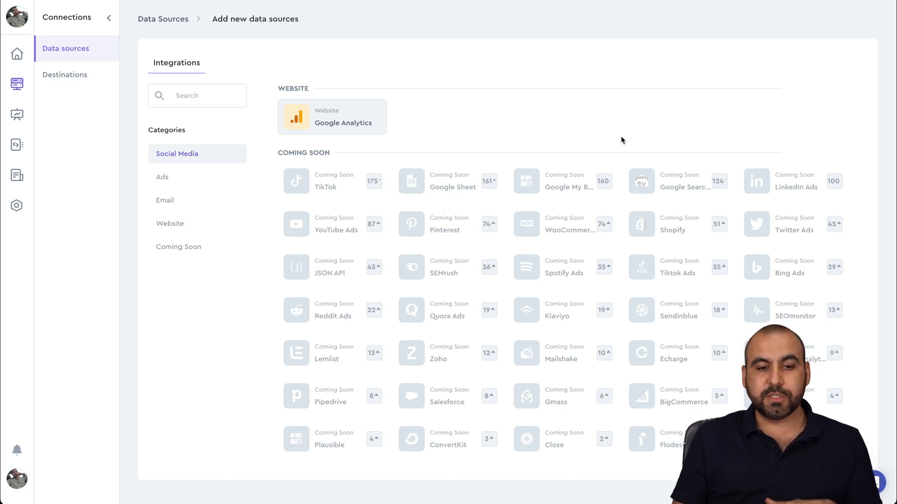
scroll("up", 3)
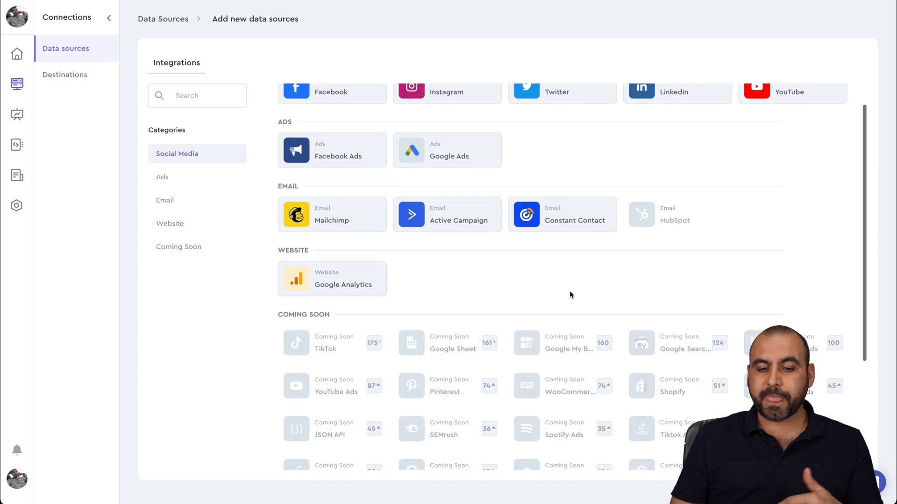
scroll("down", 3)
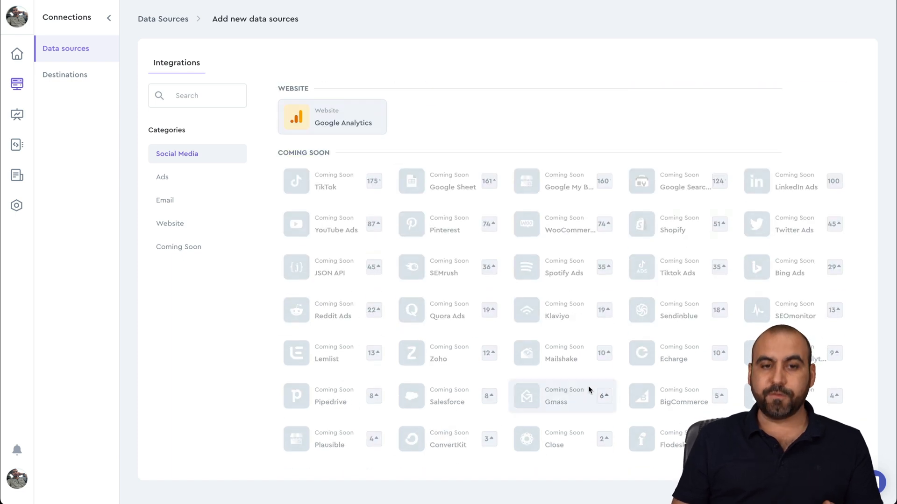